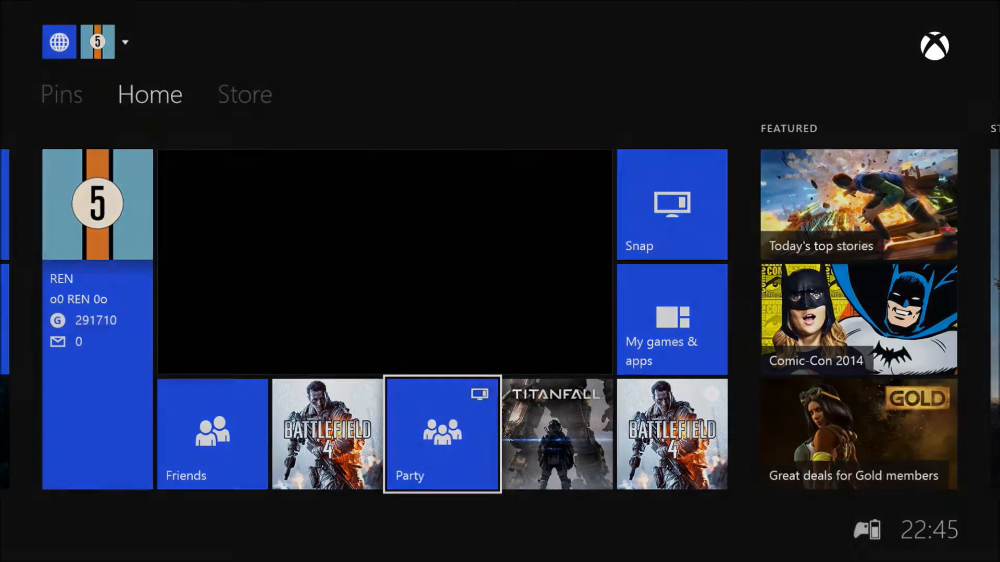
Return Home, attempt to rejoin the friends' party, then retry after the 0x87c40000 'Try again soon' error.
left_click(439, 434)
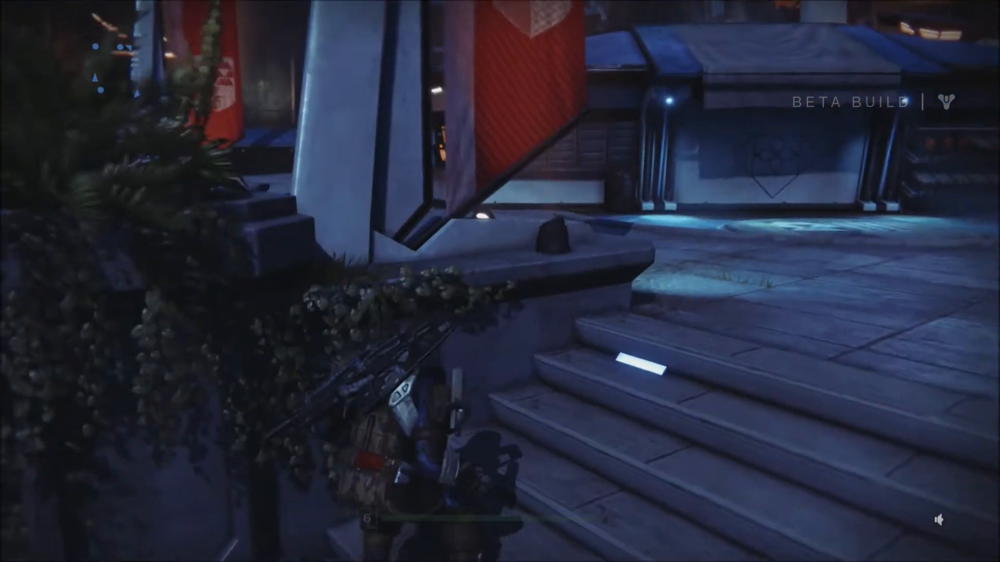
key("Xbox")
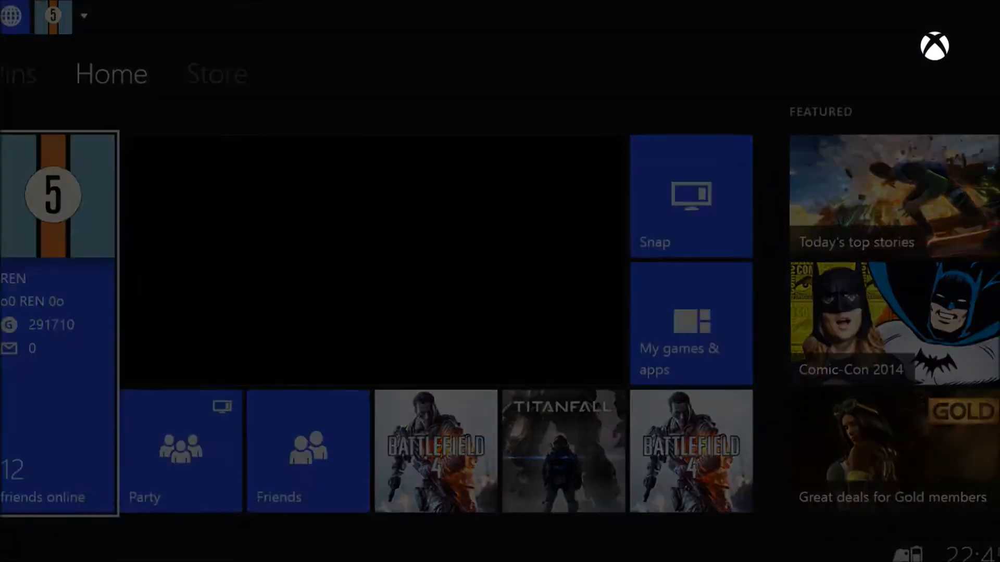
left_click(305, 459)
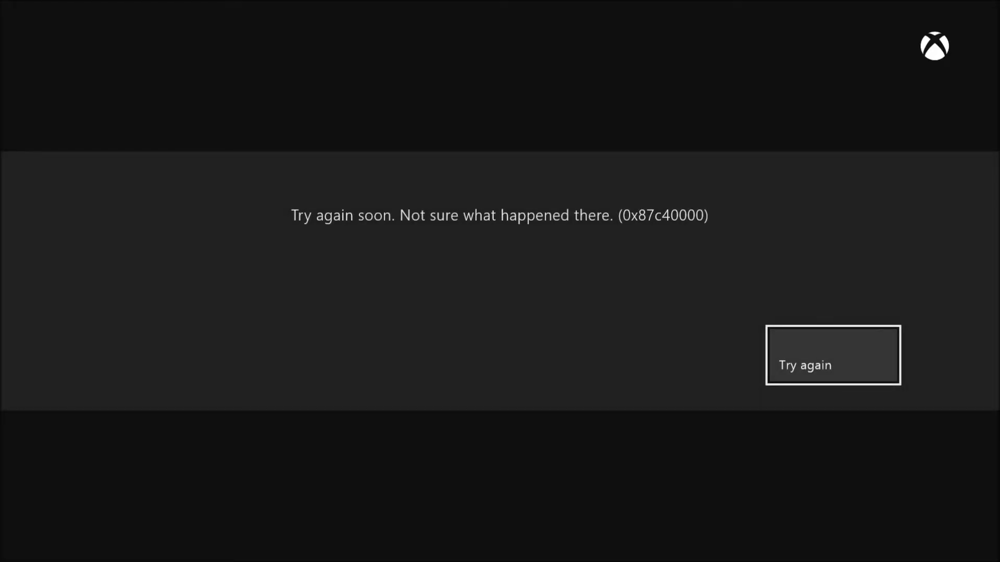
left_click(834, 356)
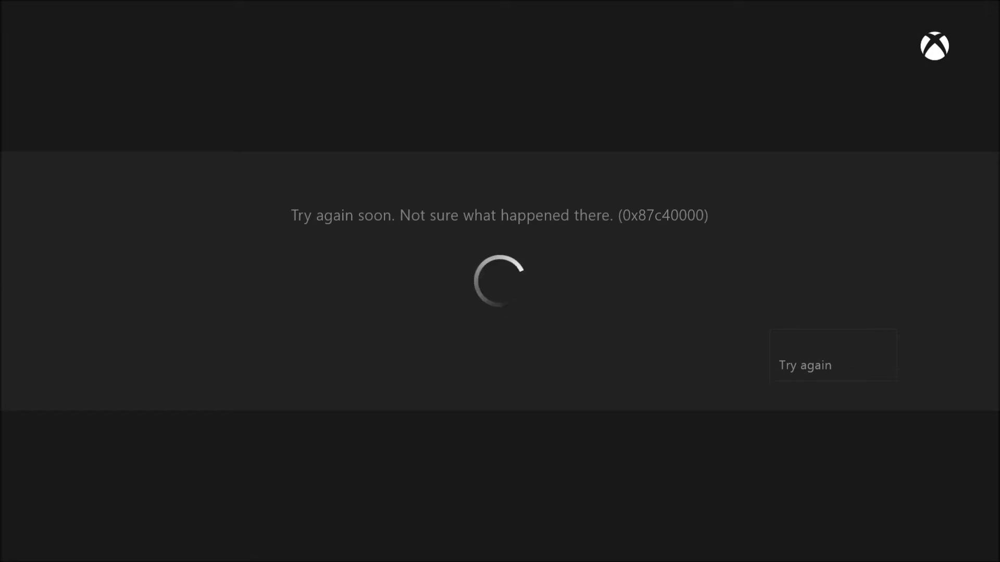